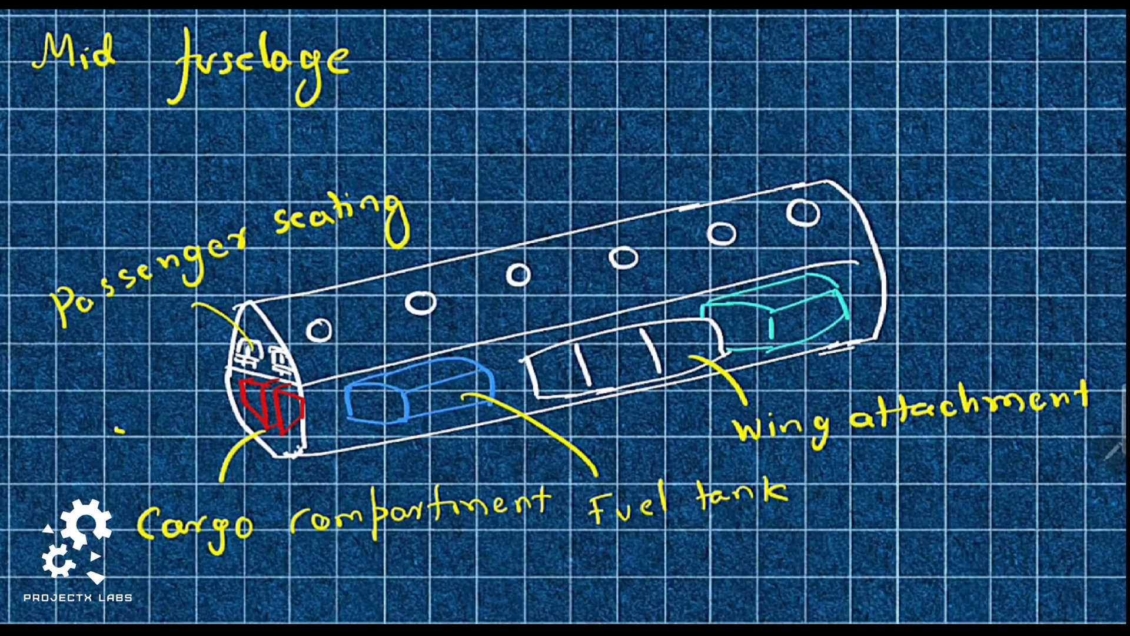
# Sketch the tail cone and add 'system' and 'vertical stabilizer attachment' labels
pyautogui.write('system')
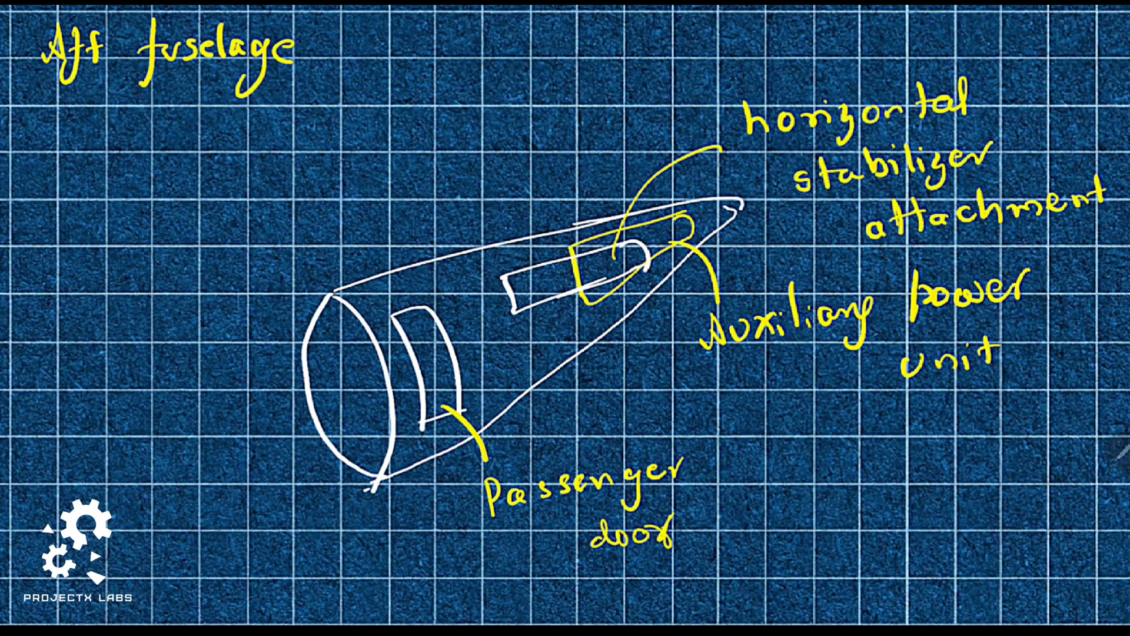
pyautogui.write('vertical stabilizer attachment')
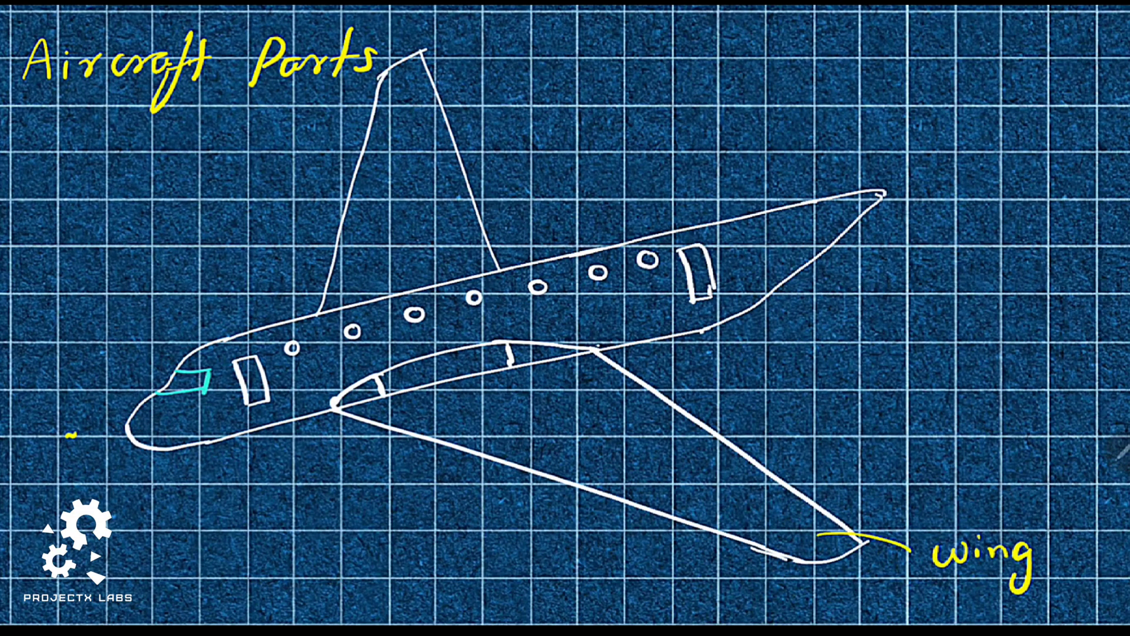
# Label the Starboard and Port wings and draw the dashed arrow to an Airfoil profile
pyautogui.write('Starboard')
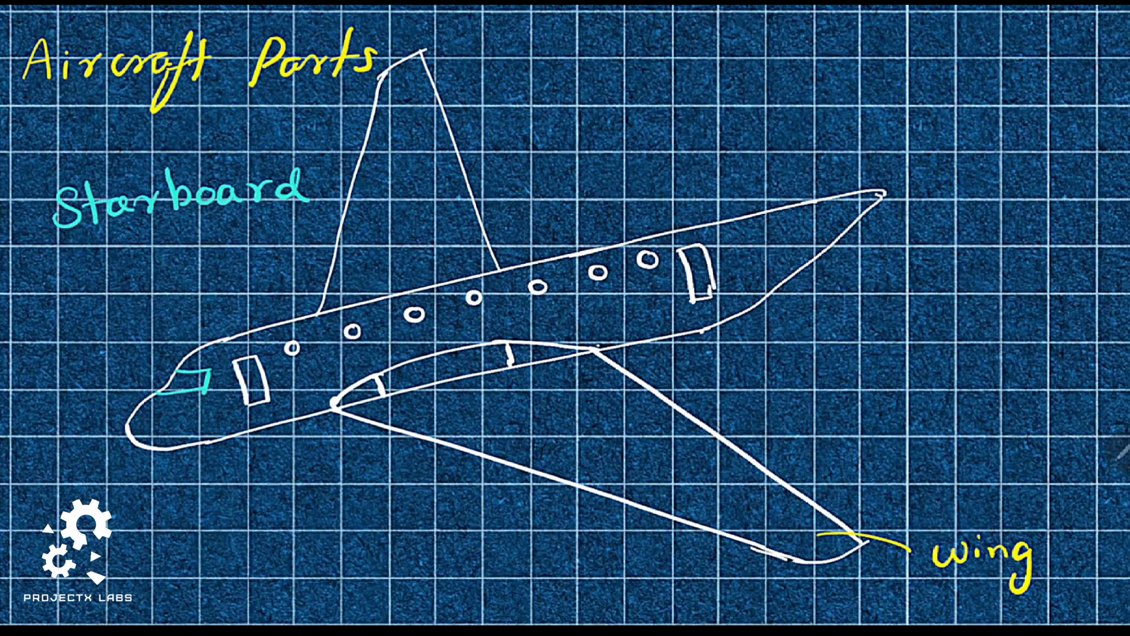
pyautogui.write('Port')
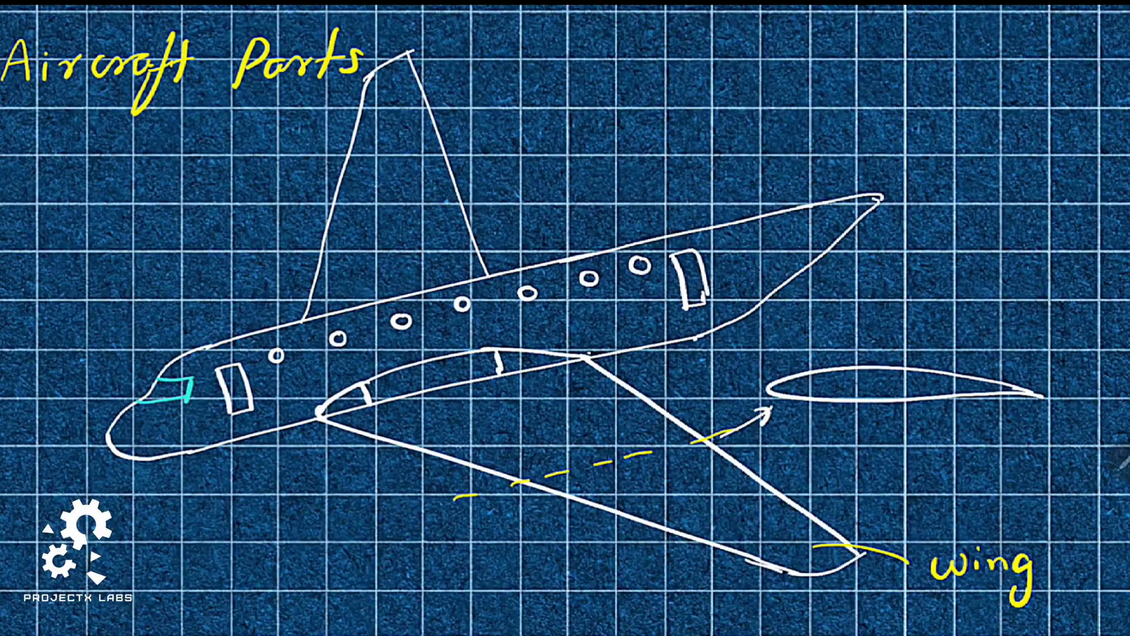
pyautogui.write('Airfoil')
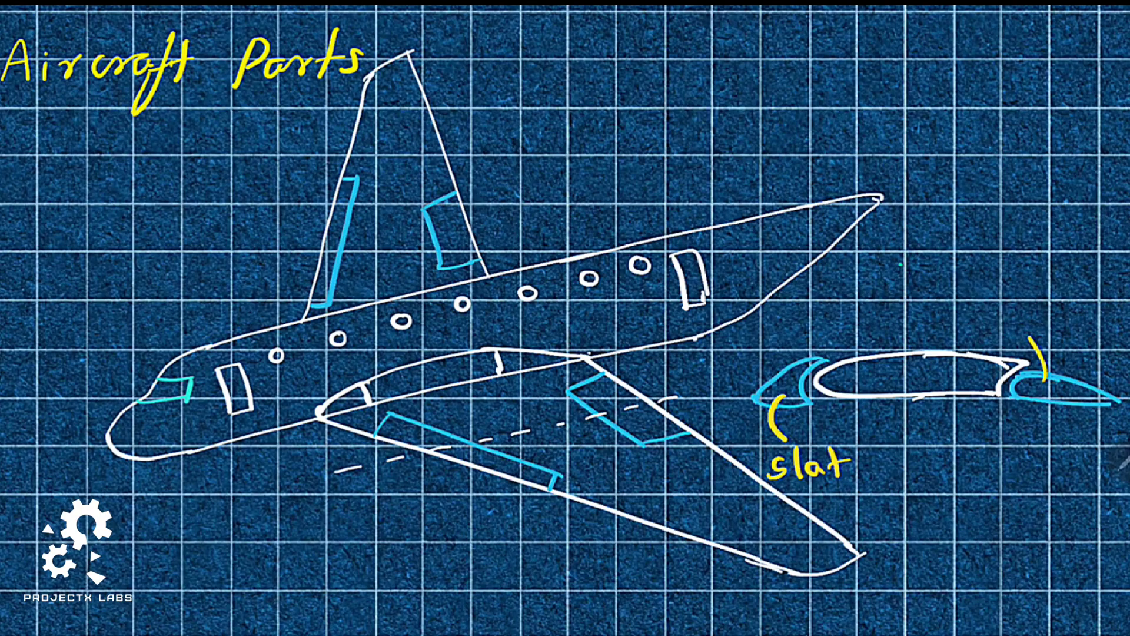
# Label the airfoil flap and note 'Increase Area and Curve' by the red curve
pyautogui.write('flap')
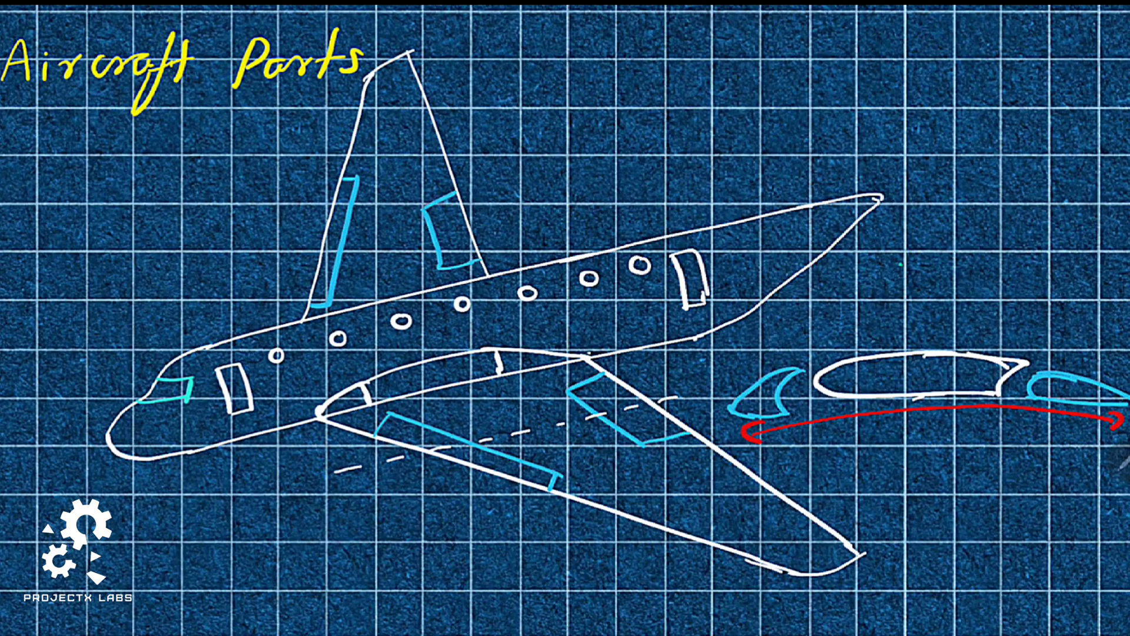
pyautogui.write('Increase Area and Curve')
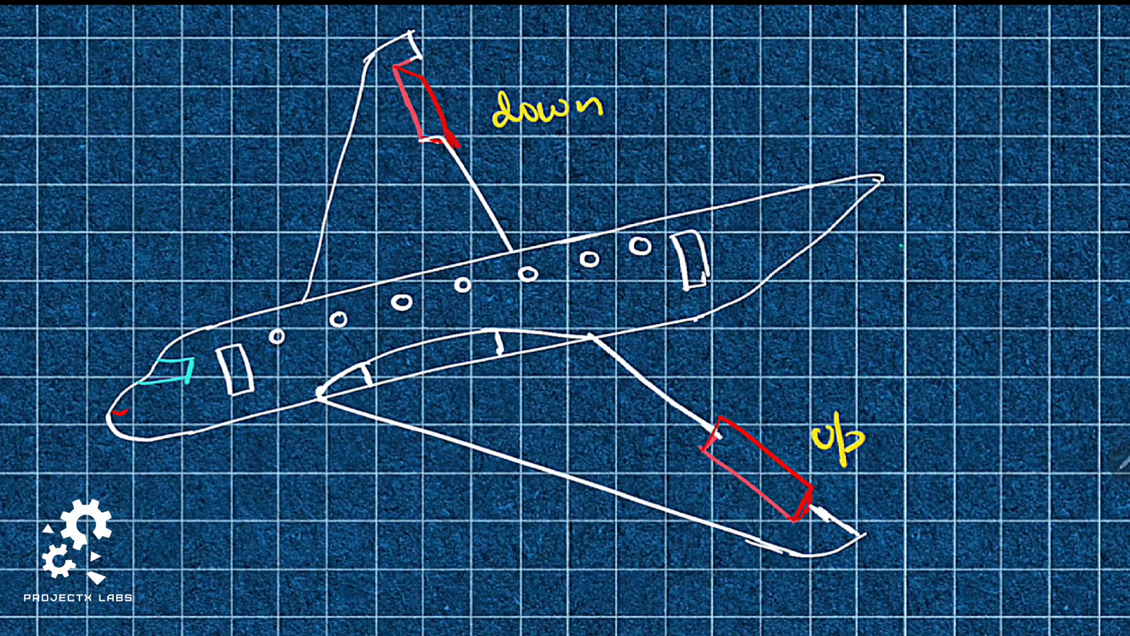
# Outline red ailerons on both wingtips and redraw the blue flaps and spoilers
pyautogui.moveTo(717, 443); pyautogui.dragTo(782, 429)
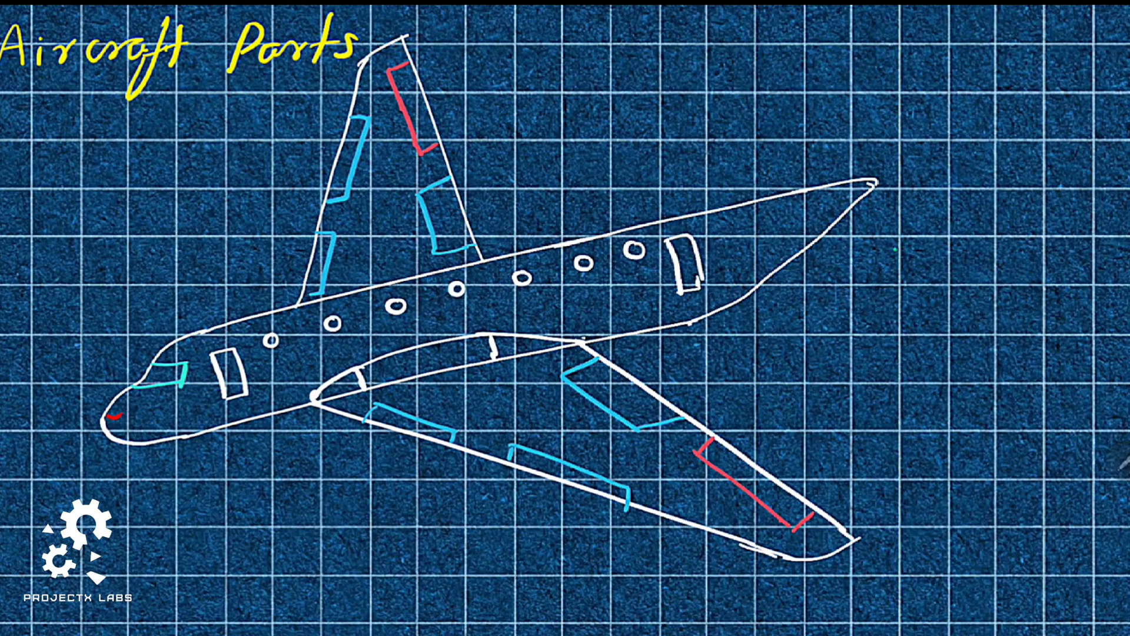
pyautogui.moveTo(634, 536); pyautogui.dragTo(818, 469)
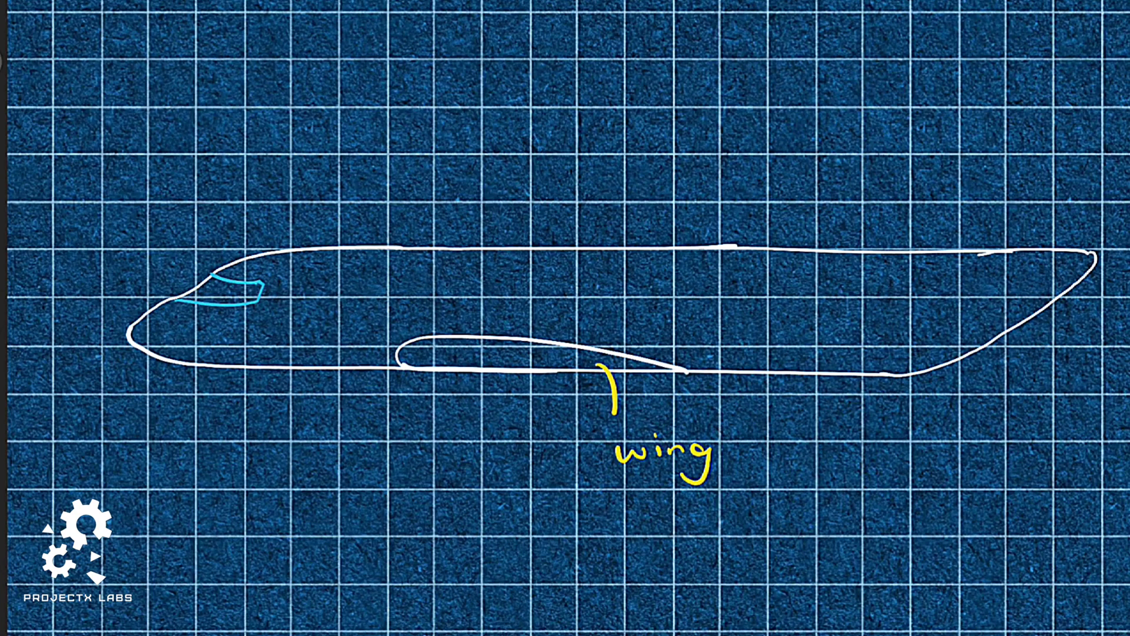
# Draw the side-view fuselage with red Lift arrows and a green C.G mark
pyautogui.moveTo(490, 353); pyautogui.dragTo(490, 224)
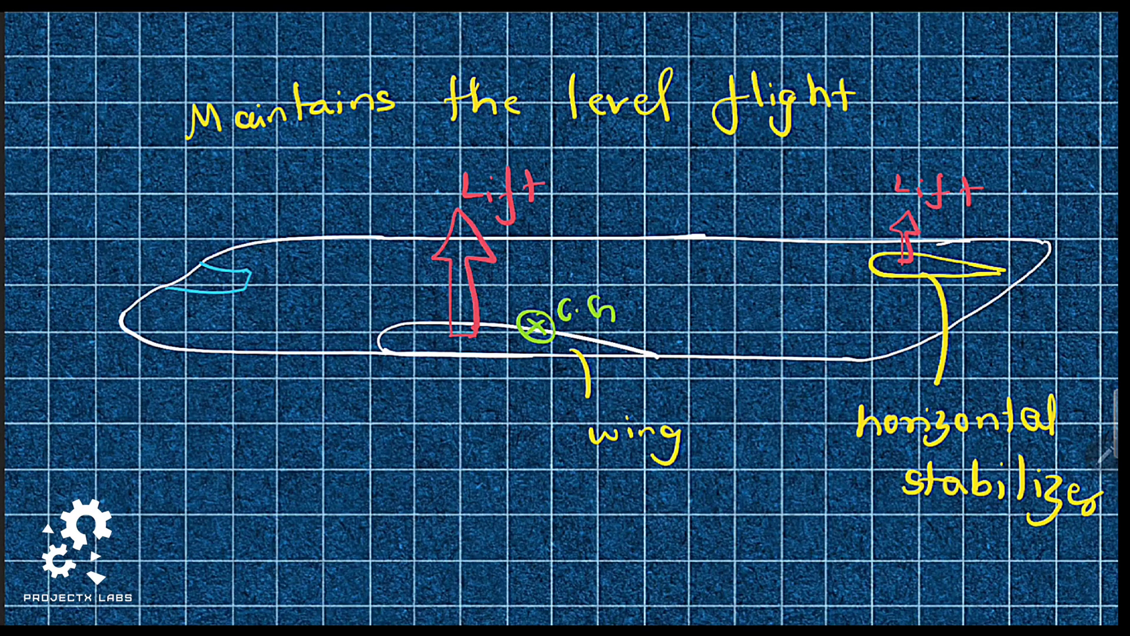
pyautogui.moveTo(735, 148); pyautogui.dragTo(847, 429)
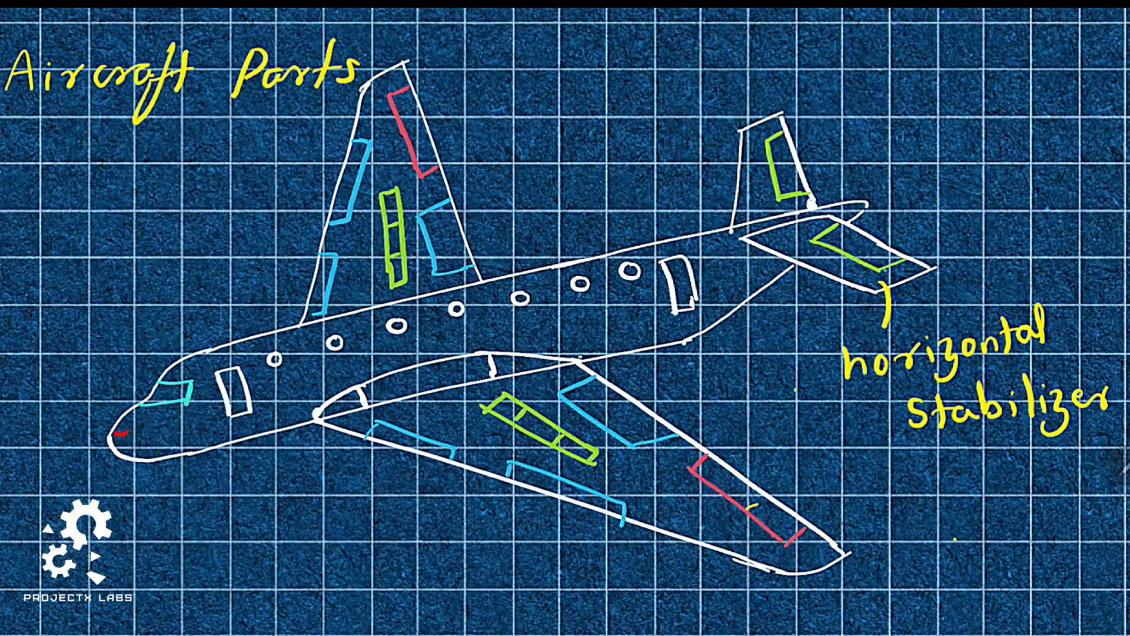
# Label the Elevator, tilt the airplane nose-up, and add a 'Pitch up' note
pyautogui.write('Elevator')
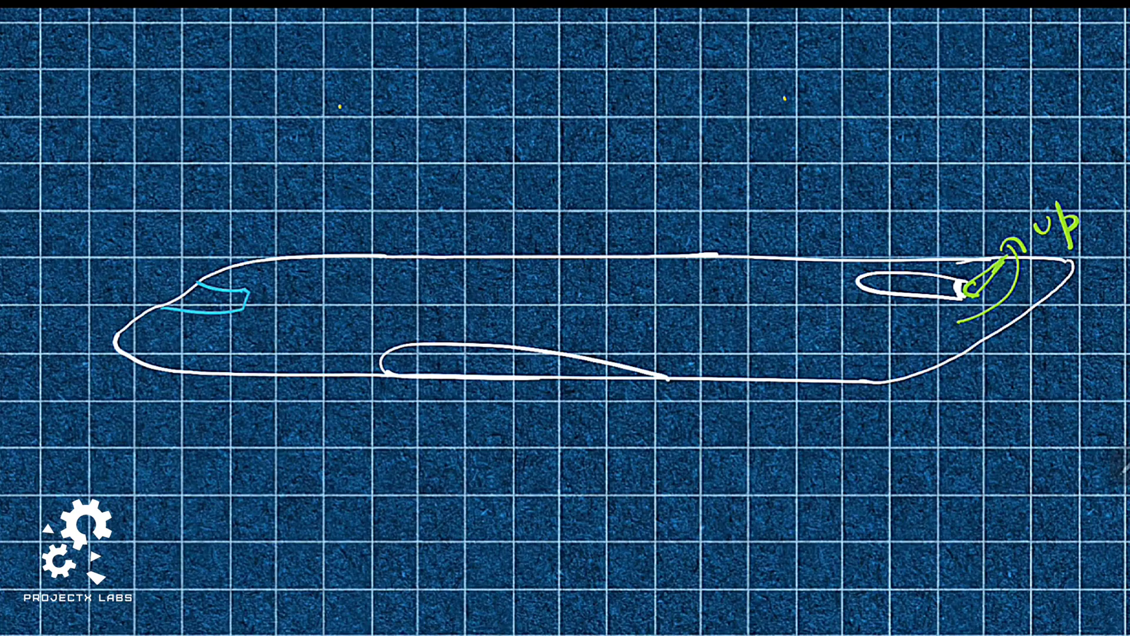
pyautogui.moveTo(94, 229); pyautogui.dragTo(970, 256)
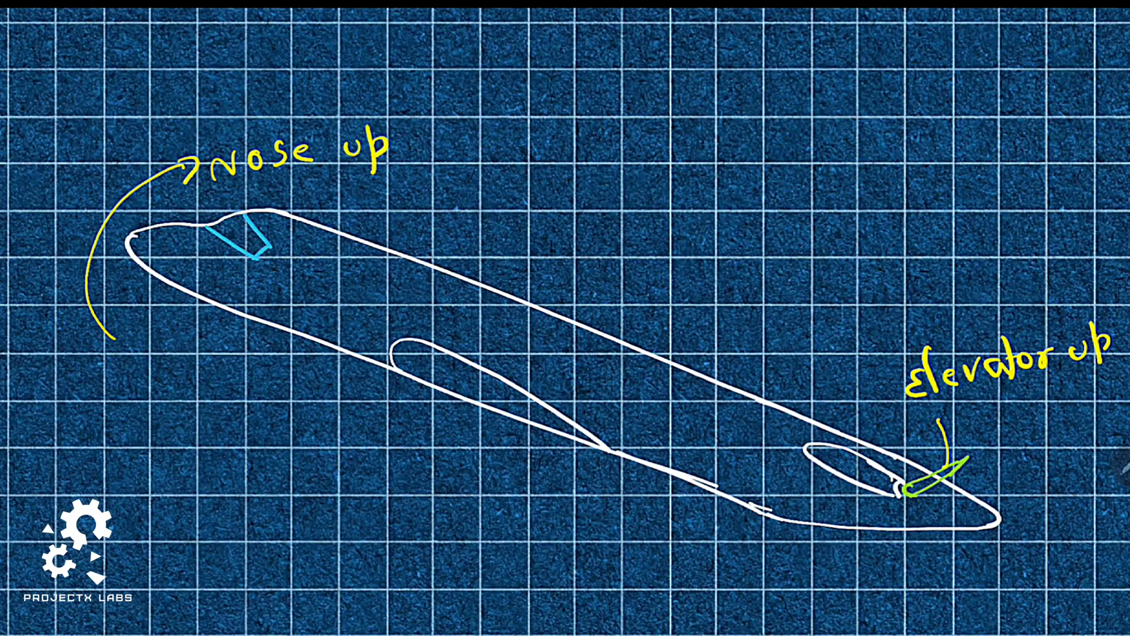
pyautogui.write('Pitch up')
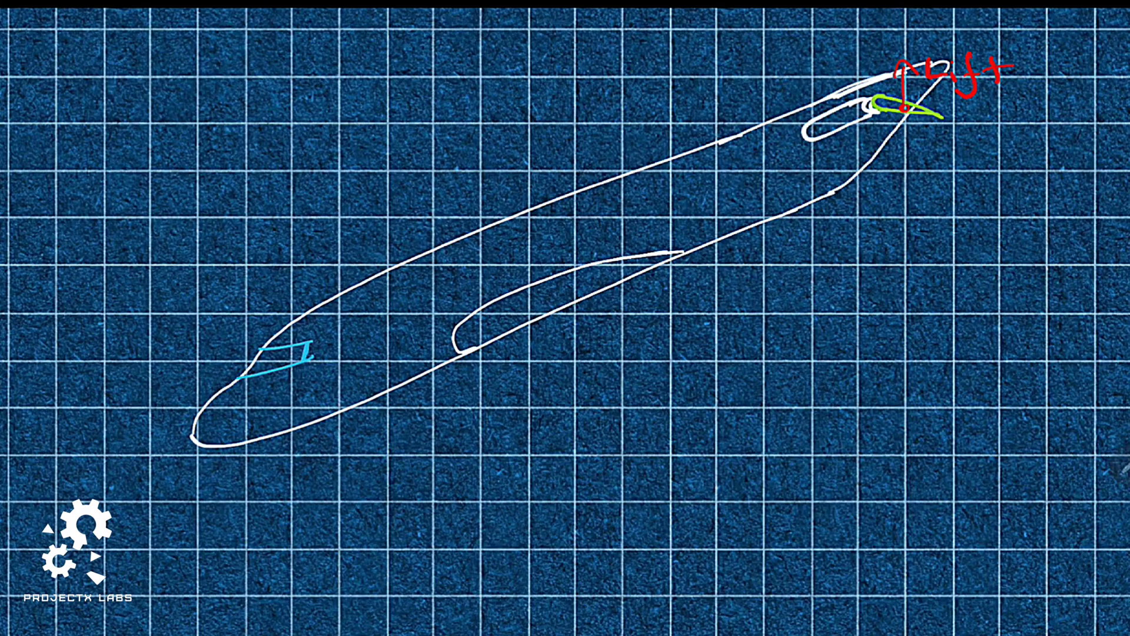
pyautogui.moveTo(223, 270); pyautogui.dragTo(285, 508)
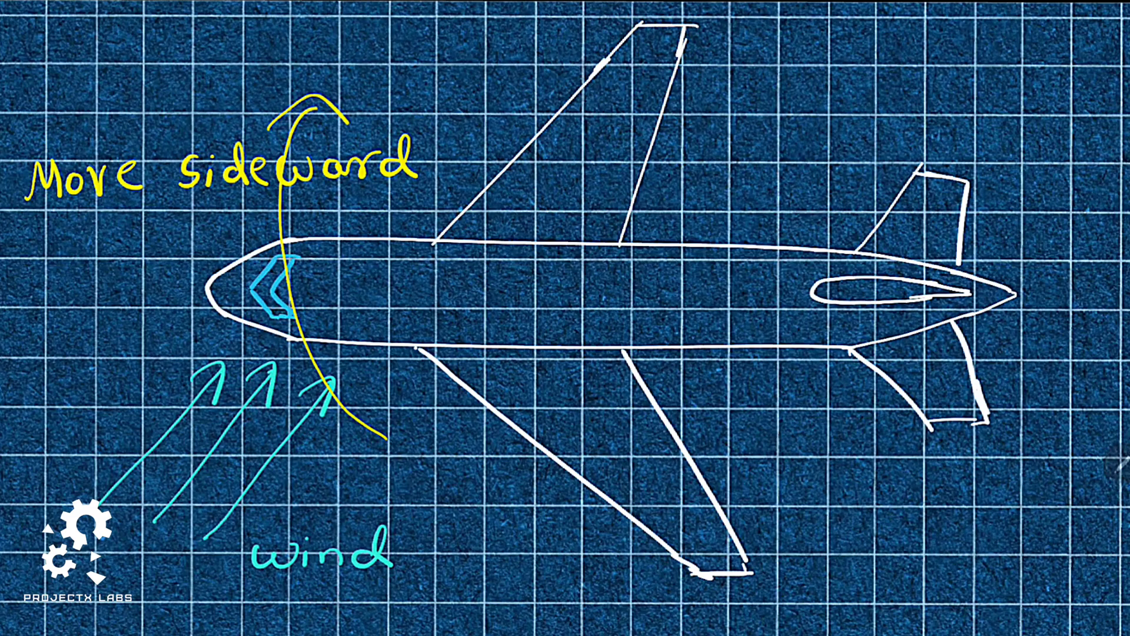
# Label vertical stabiliser and Counter rotation on the top view, then the Aircraft Parts tail
pyautogui.write('vertical stabiliser')
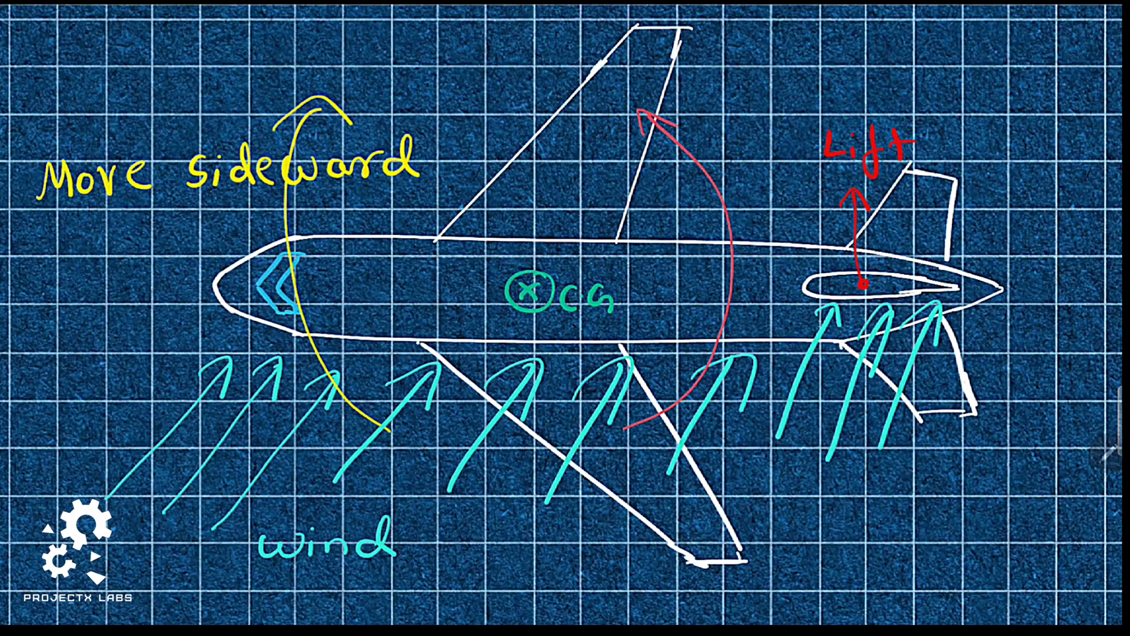
pyautogui.write('Counter rotation')
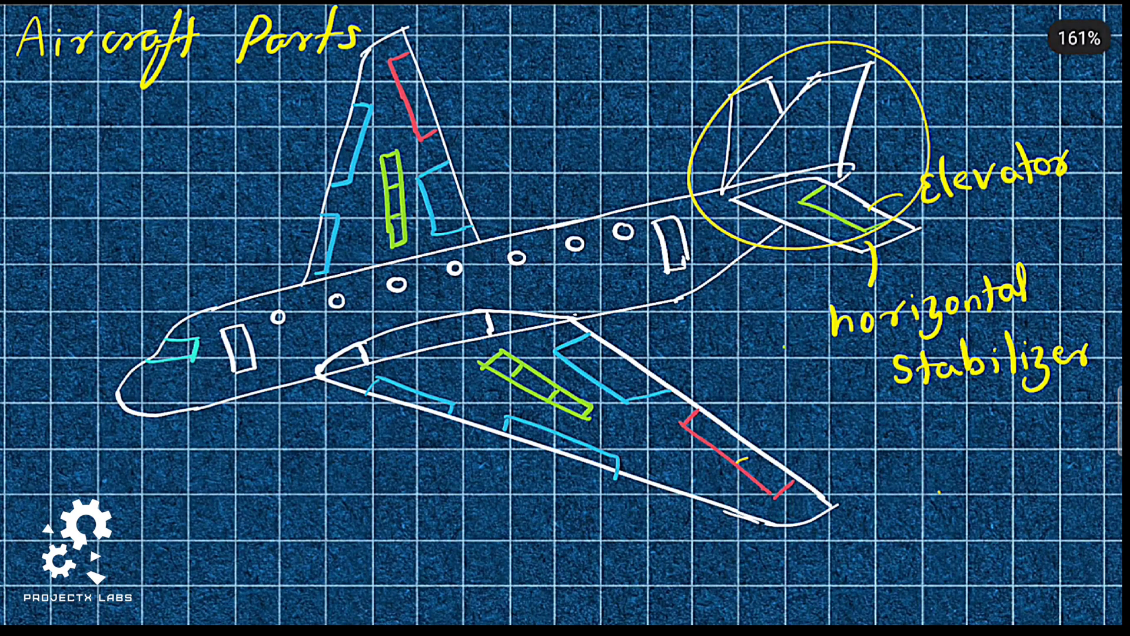
pyautogui.write('vertical stabilizer')
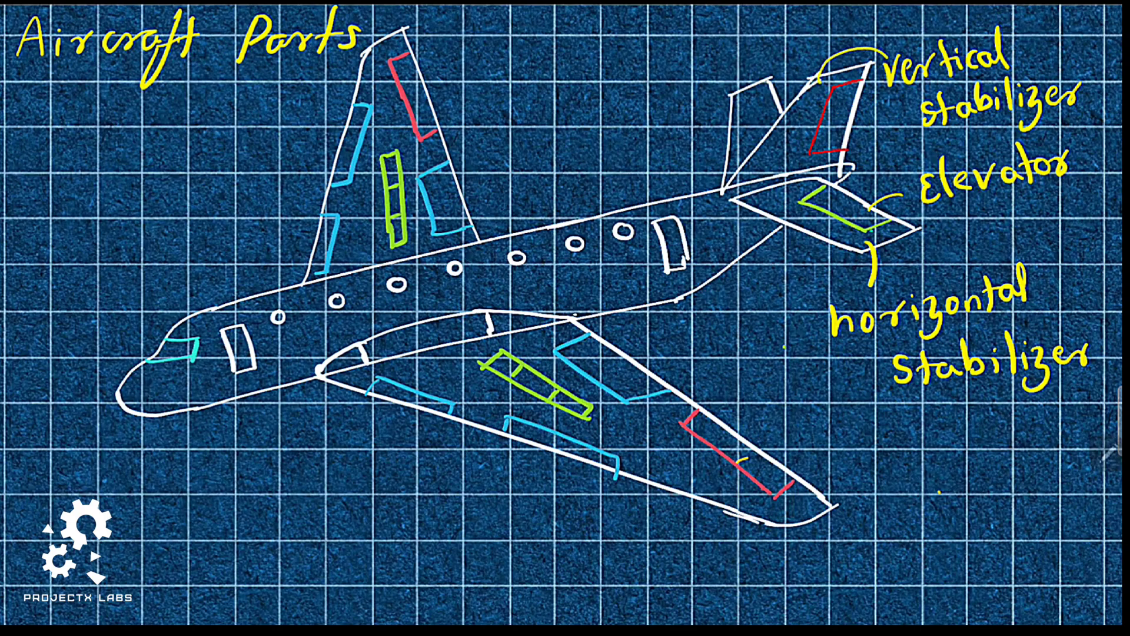
# Outline the rudder in red and write the Rudder label beside the fin
pyautogui.write('Rudder')
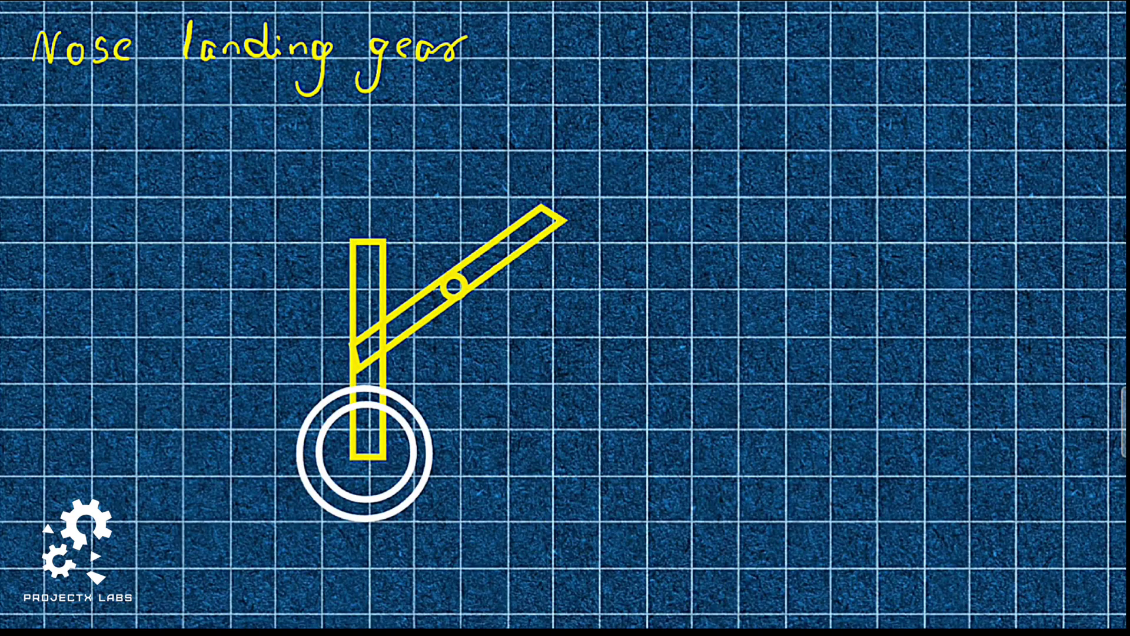
# Draw the yellow nose-gear strut and angled brace above the wheel
pyautogui.moveTo(450, 291); pyautogui.dragTo(418, 202)
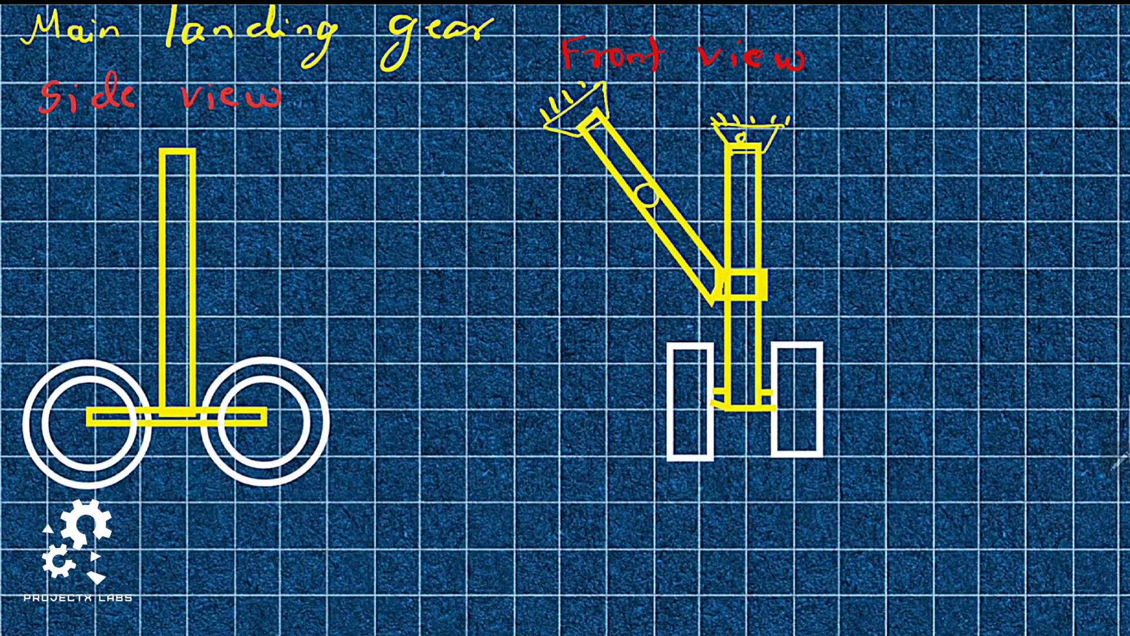
# Draw the main gear's side-view and front-view struts with paired wheels
pyautogui.moveTo(415, 193); pyautogui.dragTo(1023, 163)
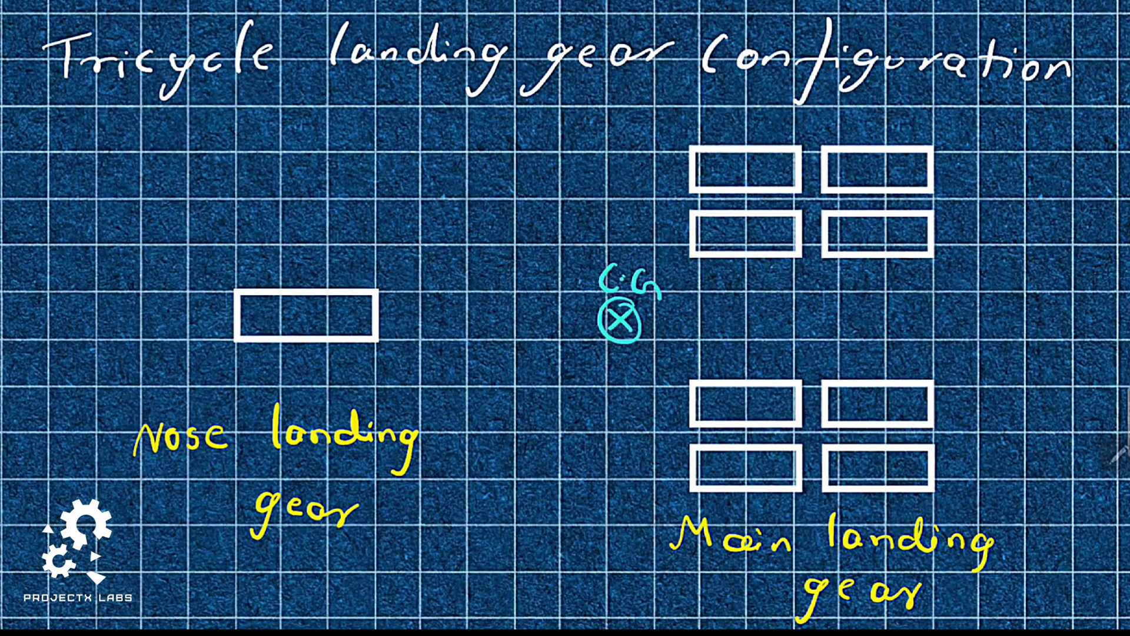
# Label the main gear group 'holds 90% of Aircraft load'
pyautogui.write('holds 90% of Aircraft load')
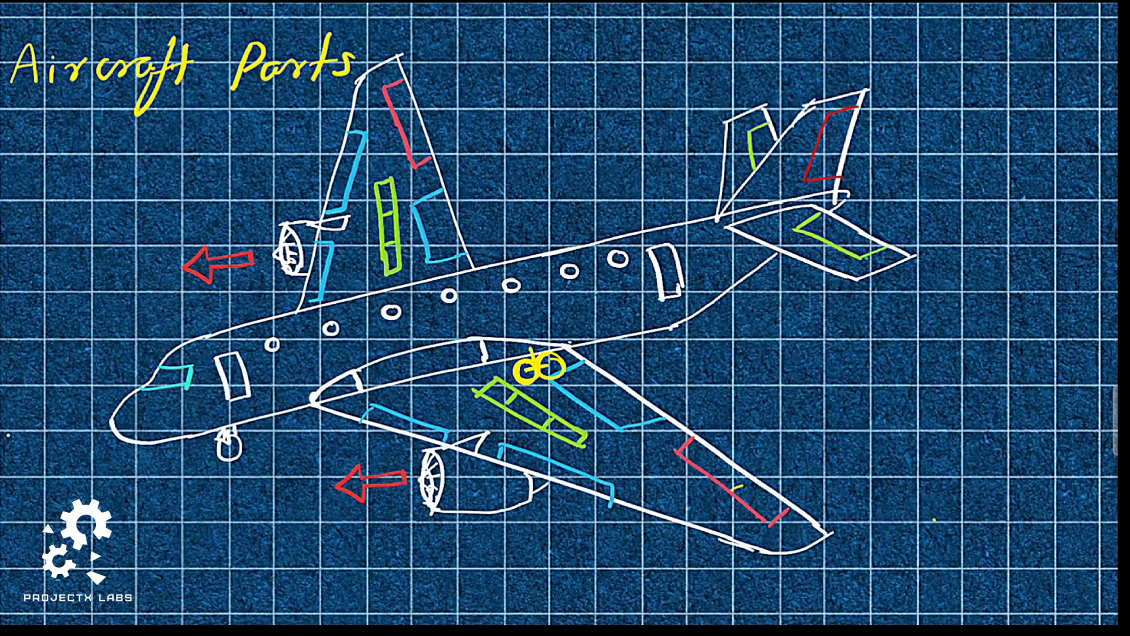
# Write 'Thrust' beside the lower engine's red arrow
pyautogui.write('Thrust')
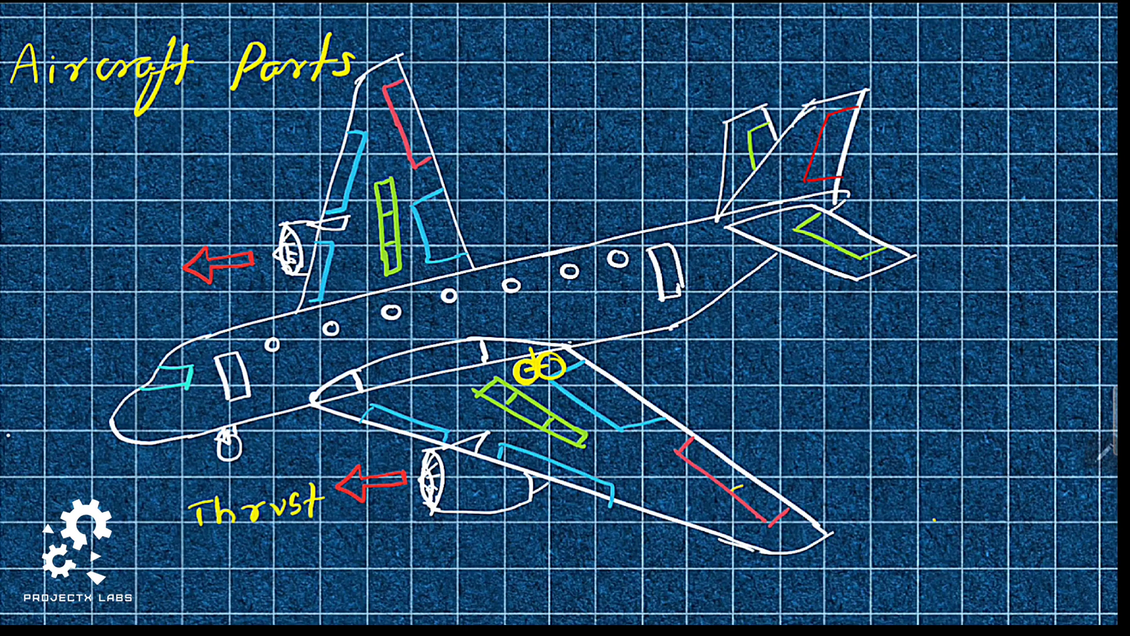